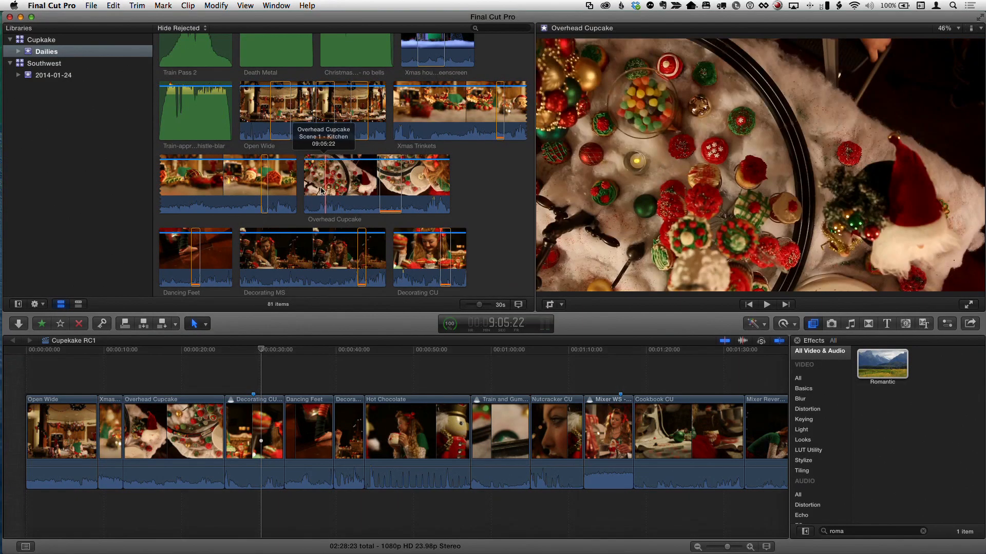
Open the Decorating CU clip's audition in the Cupcake RC1 timeline, showing copy 1.
{"action": "left_click", "coordinate": [260, 388]}
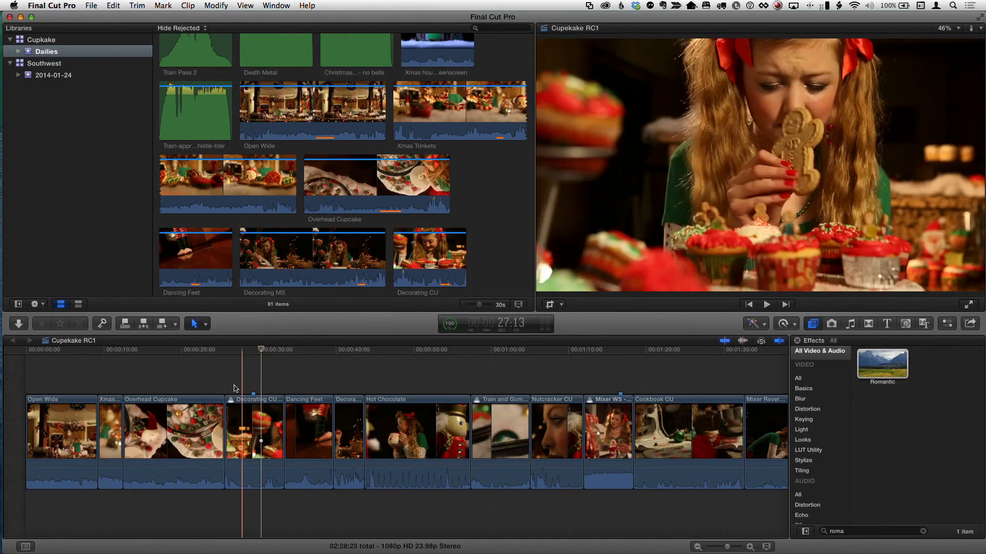
{"action": "double_click", "coordinate": [254, 431]}
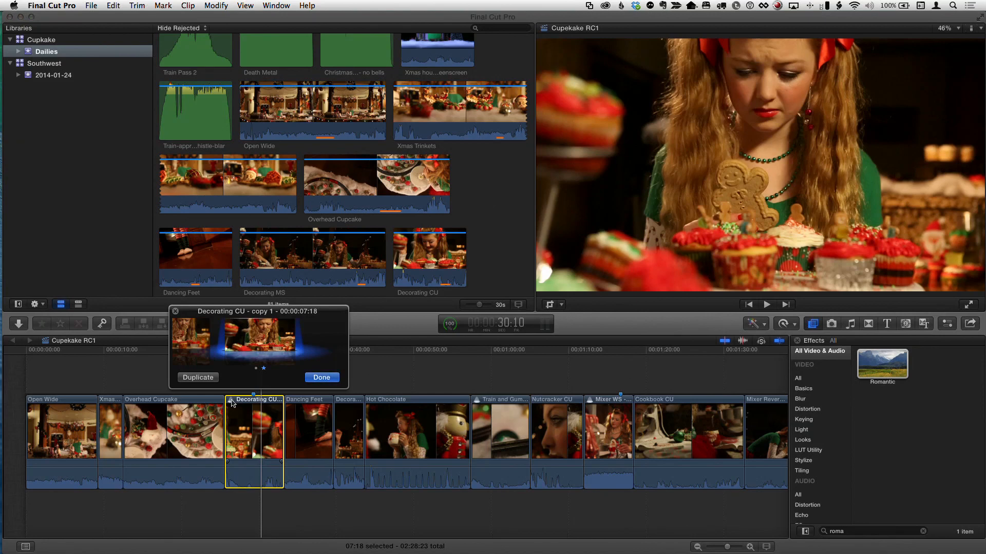